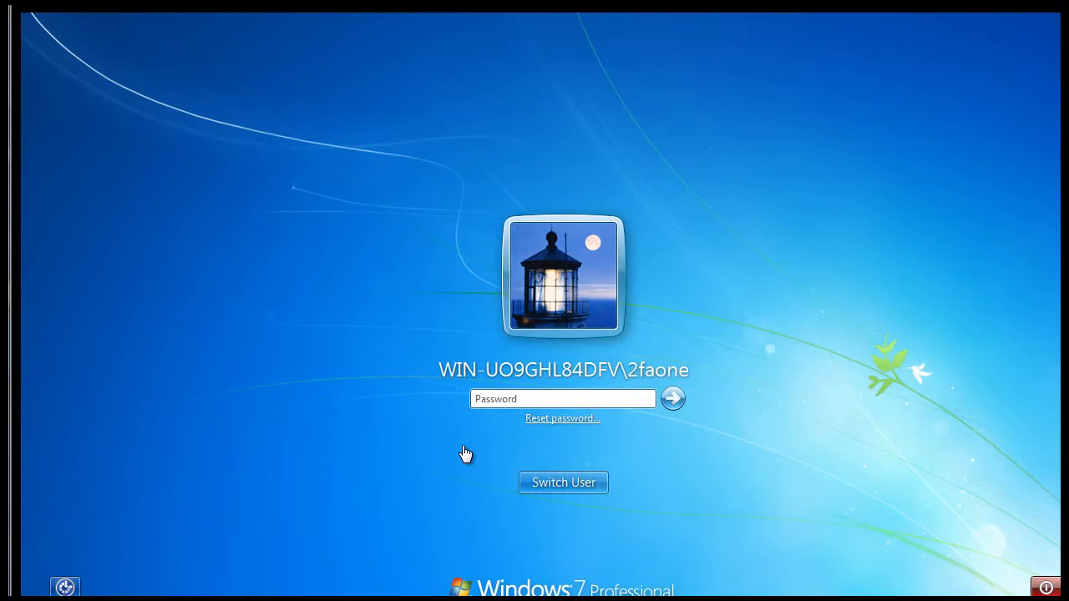
left_click(563, 397)
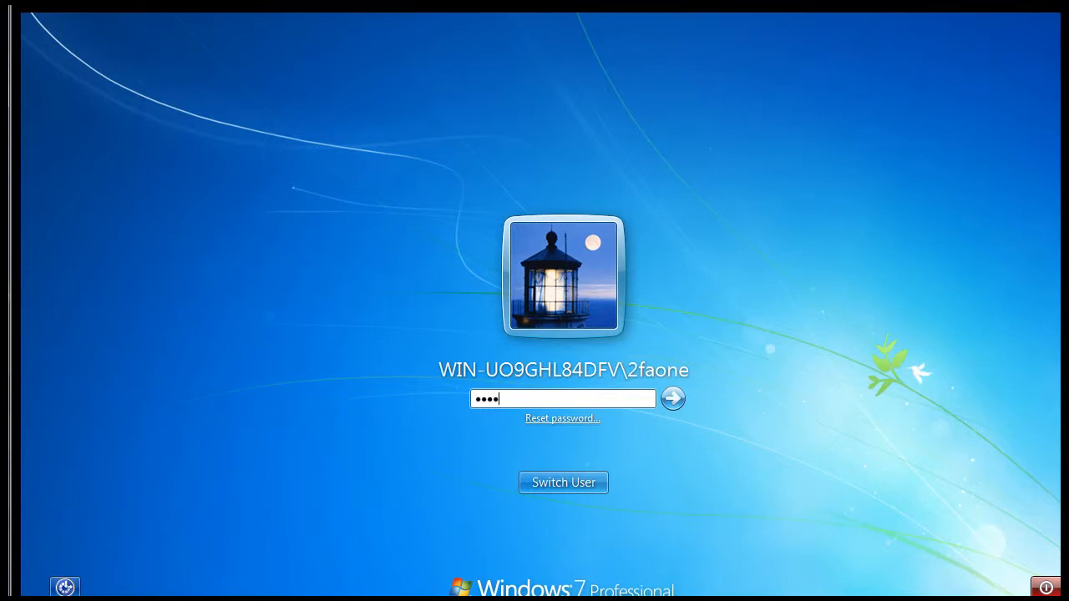
type("password")
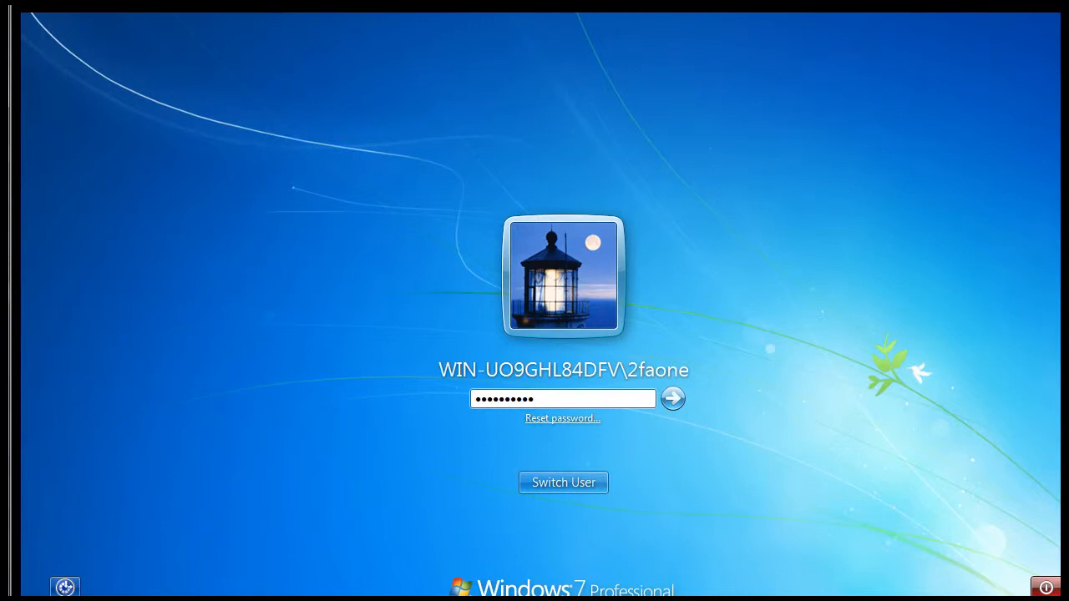
left_click(671, 398)
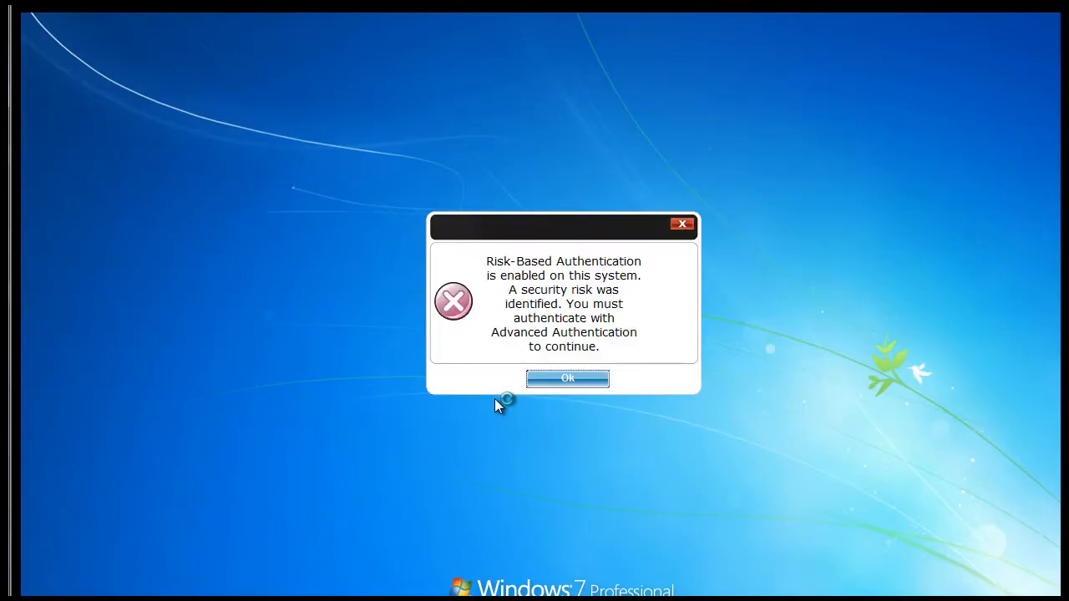
mouse_move(497, 408)
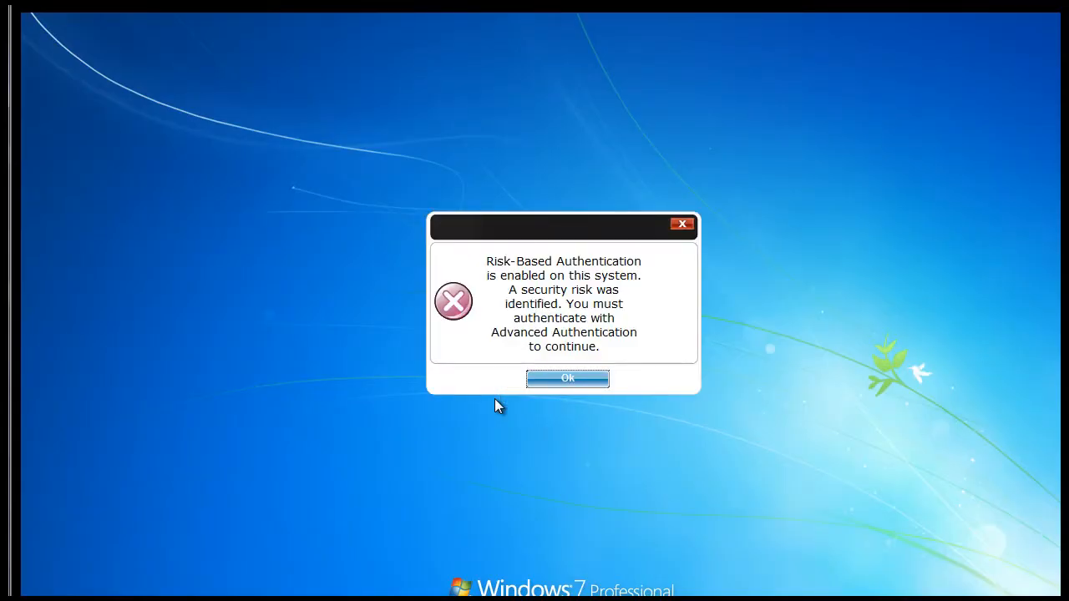
Step: Accept the Risk-Based Authentication notice and submit the PIN on the Proximity (RFID) tile
left_click(568, 377)
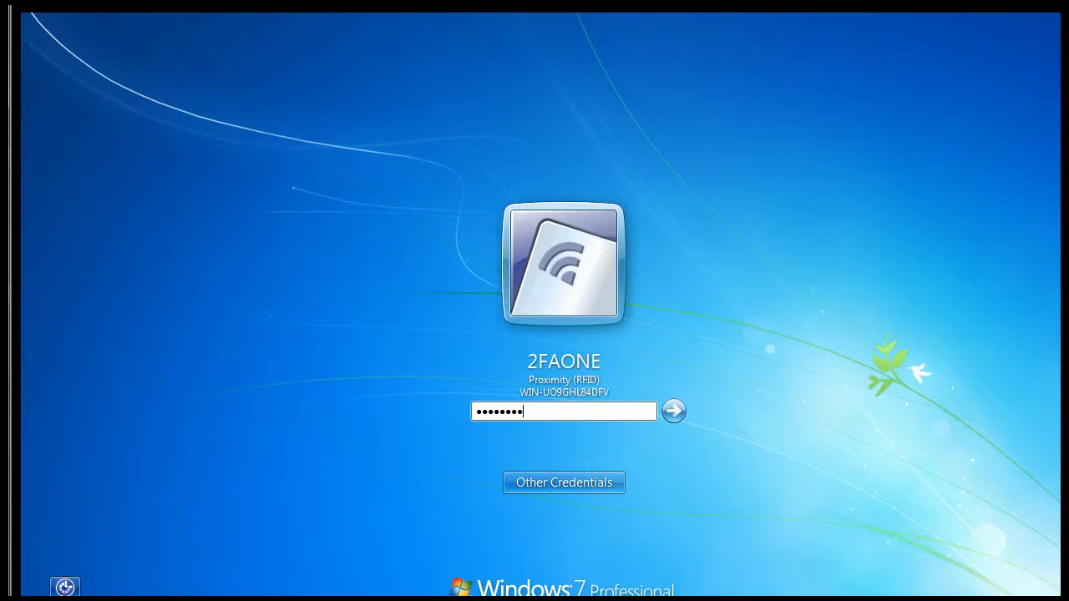
left_click(673, 411)
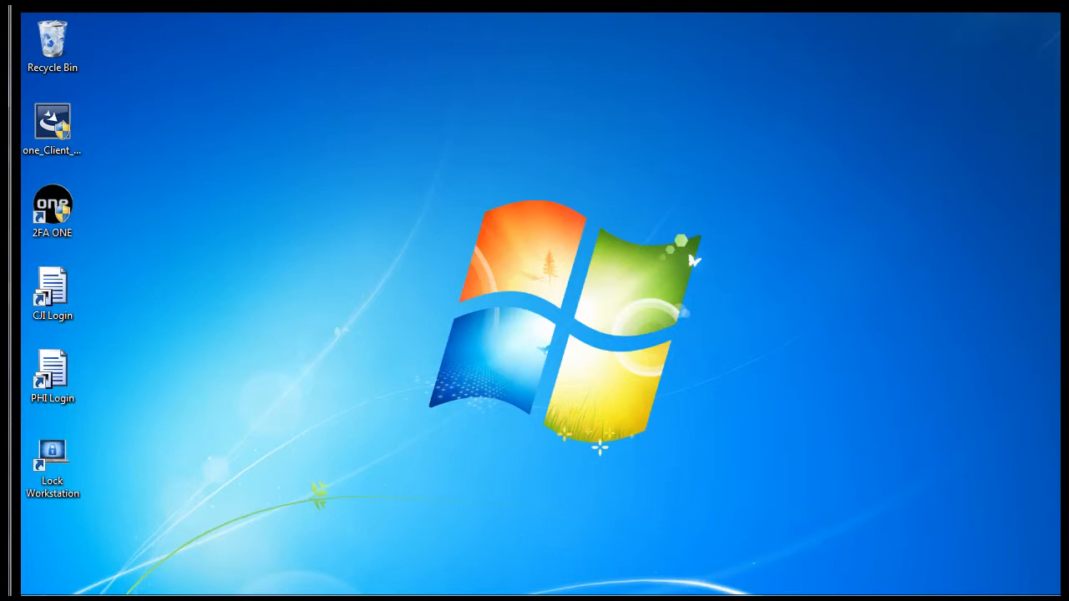
left_click(51, 292)
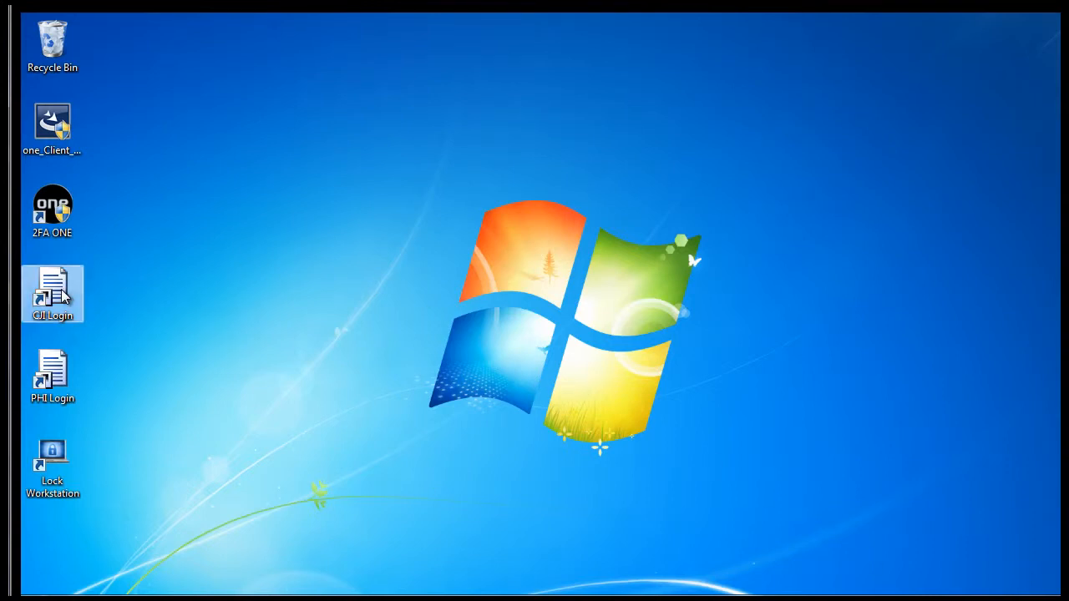
double_click(51, 294)
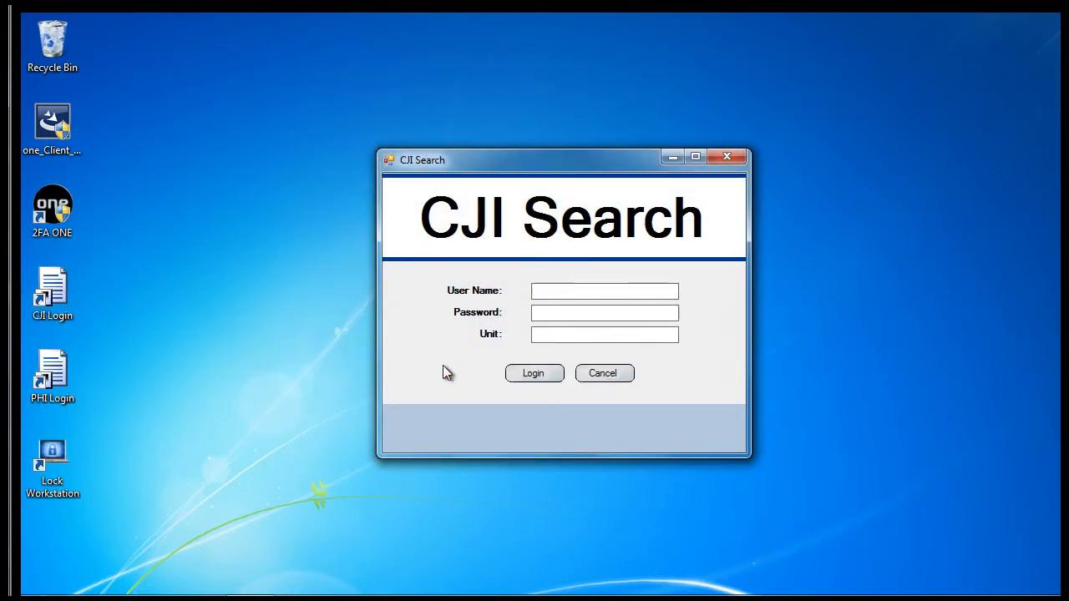
mouse_move(999, 558)
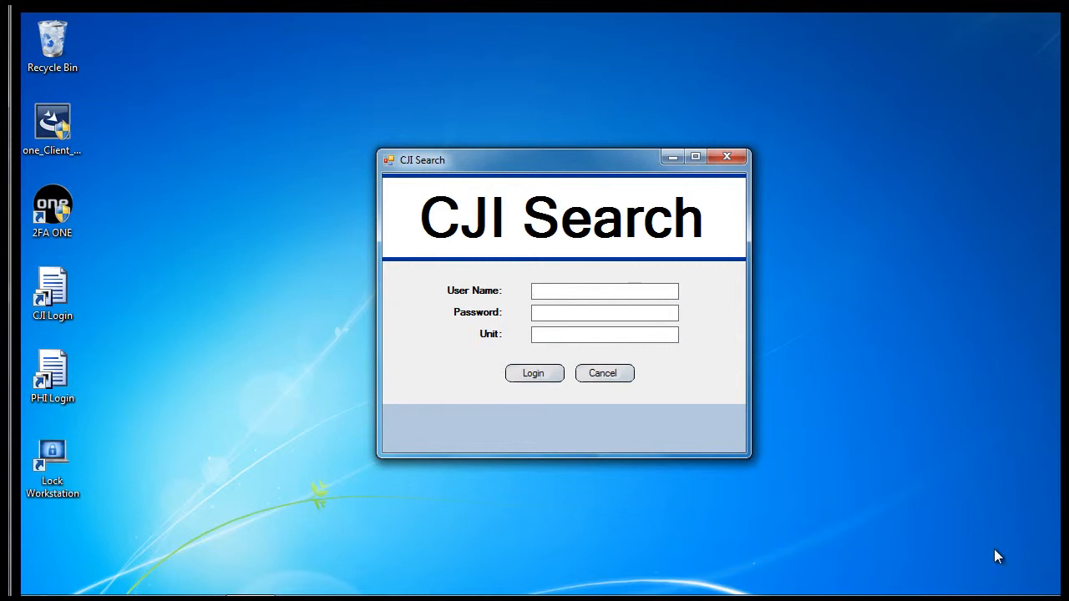
left_click(605, 291)
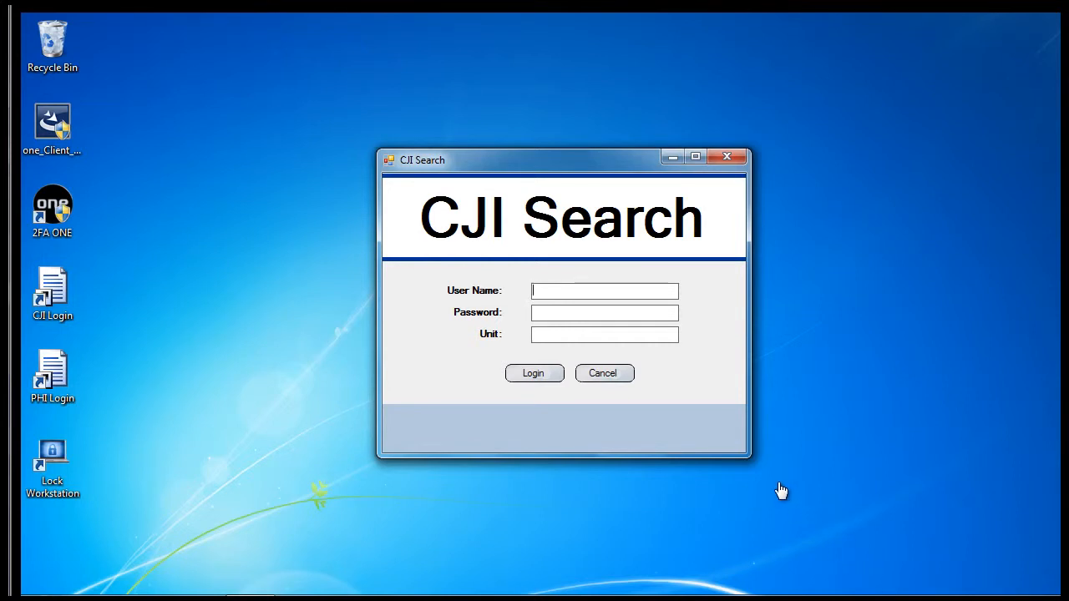
mouse_move(603, 378)
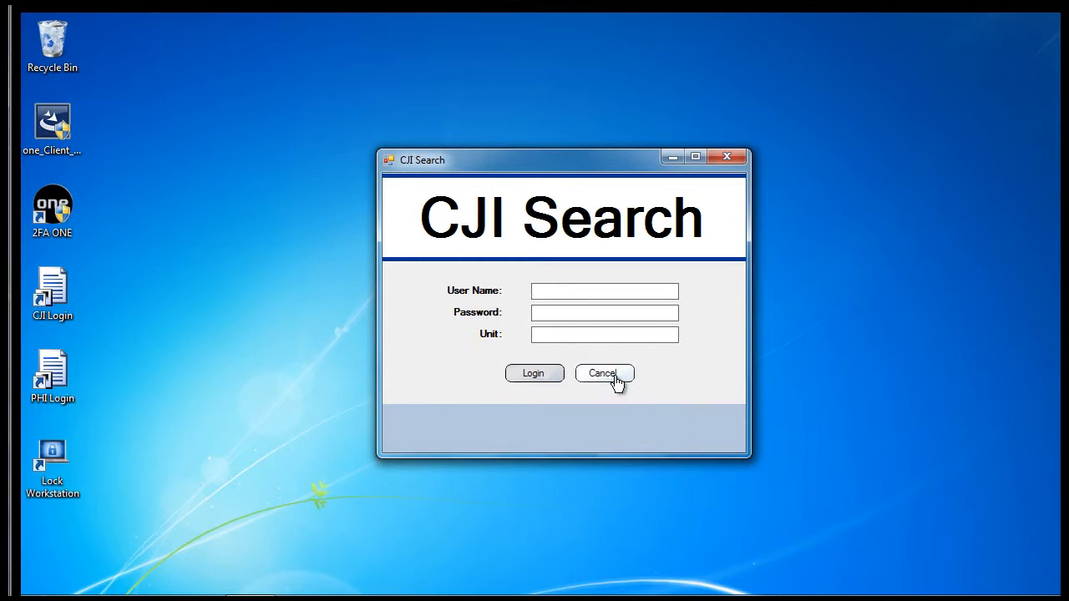
left_click(602, 374)
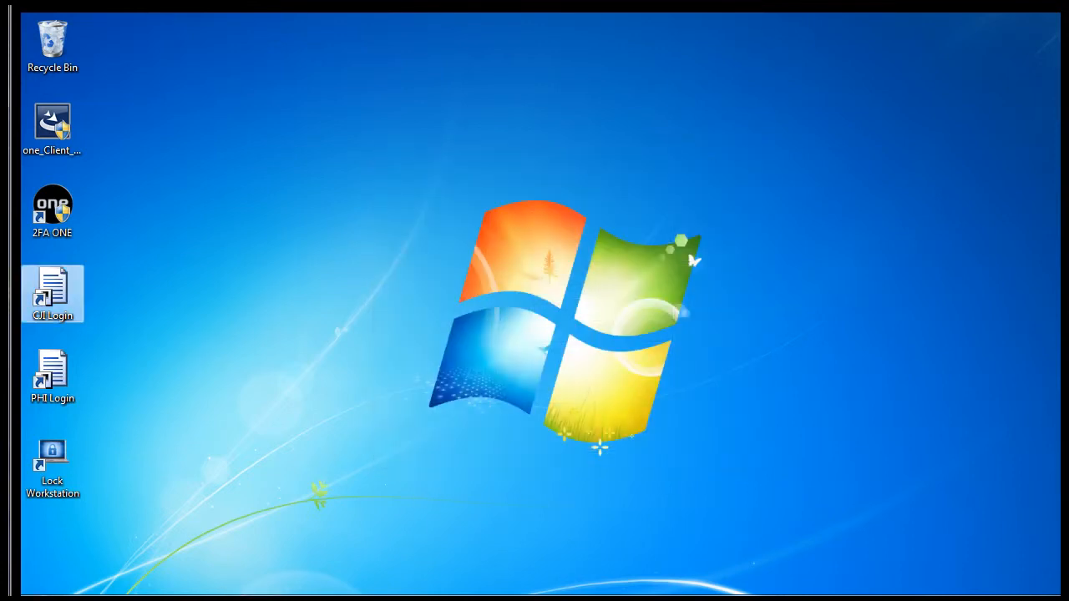
left_click(314, 568)
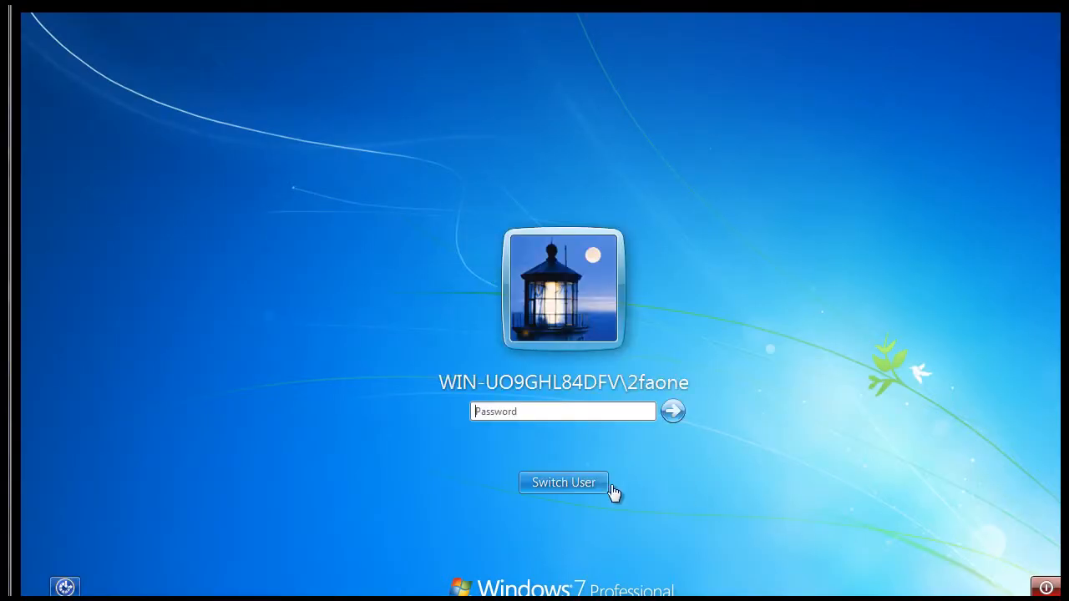
left_click(562, 411)
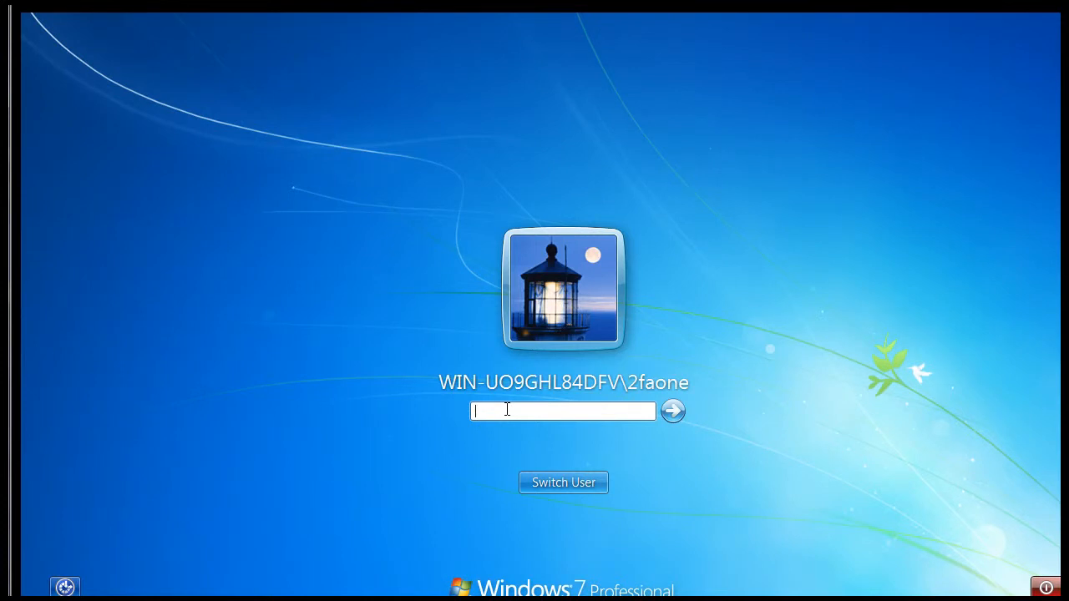
type("password")
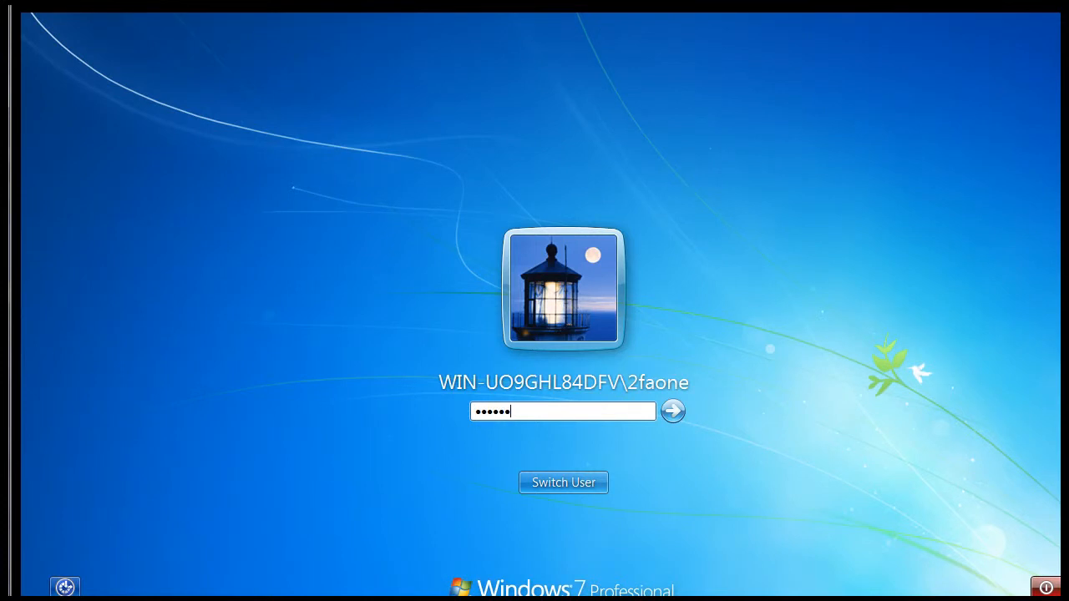
type("••••")
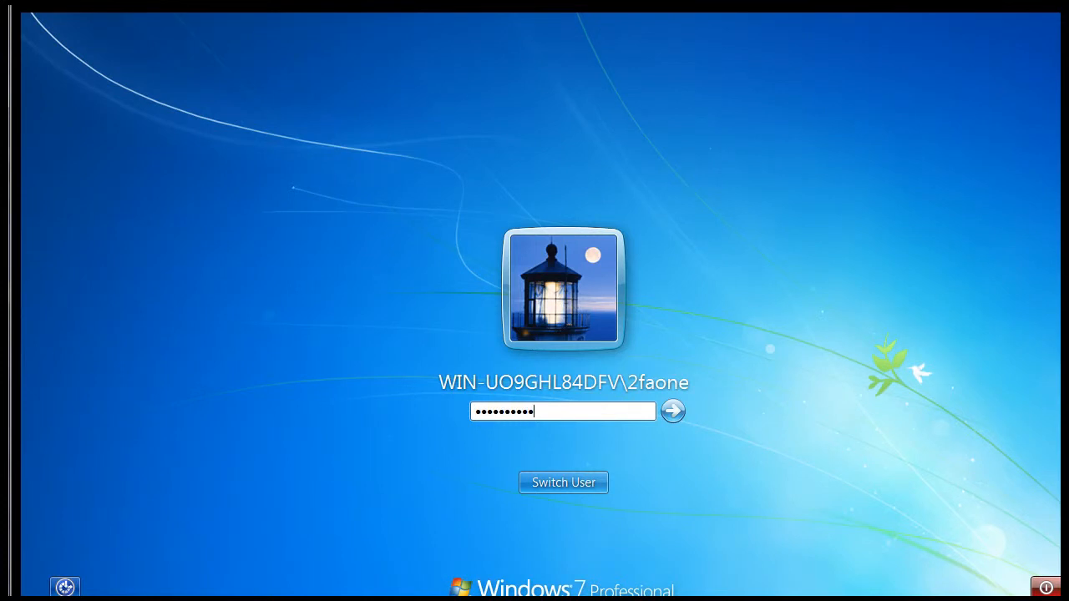
left_click(673, 411)
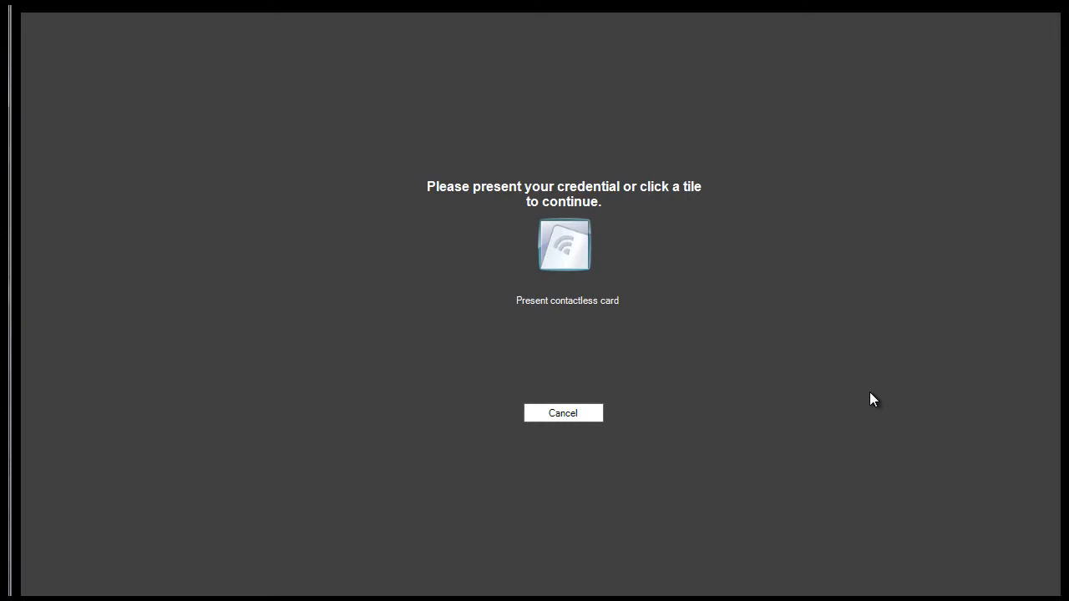
Step: Authenticate with the contactless card tile and its PIN to unlock the desktop
left_click(564, 244)
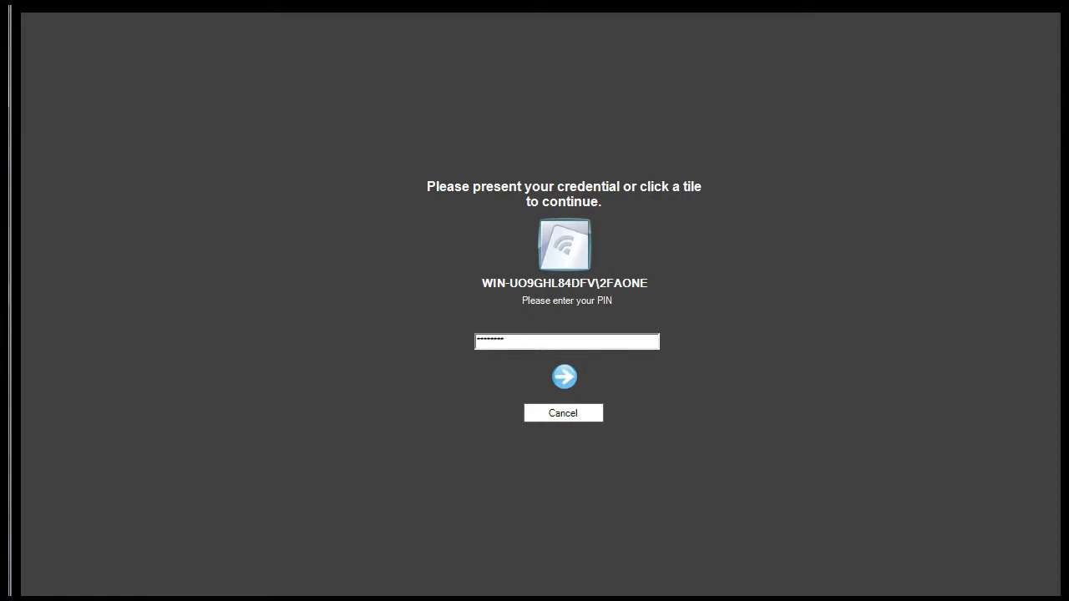
left_click(564, 377)
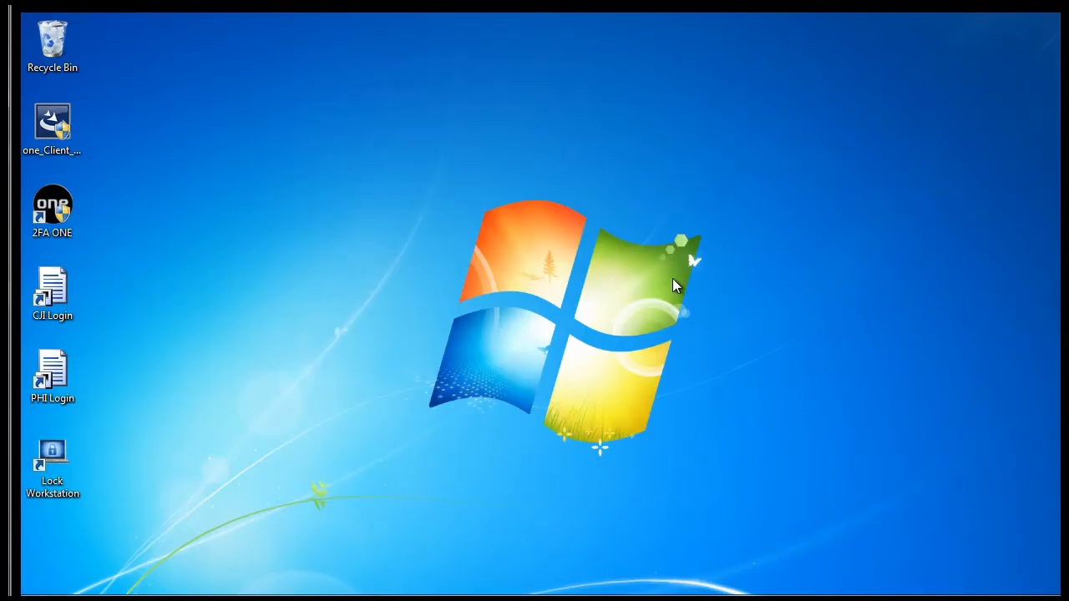
double_click(52, 287)
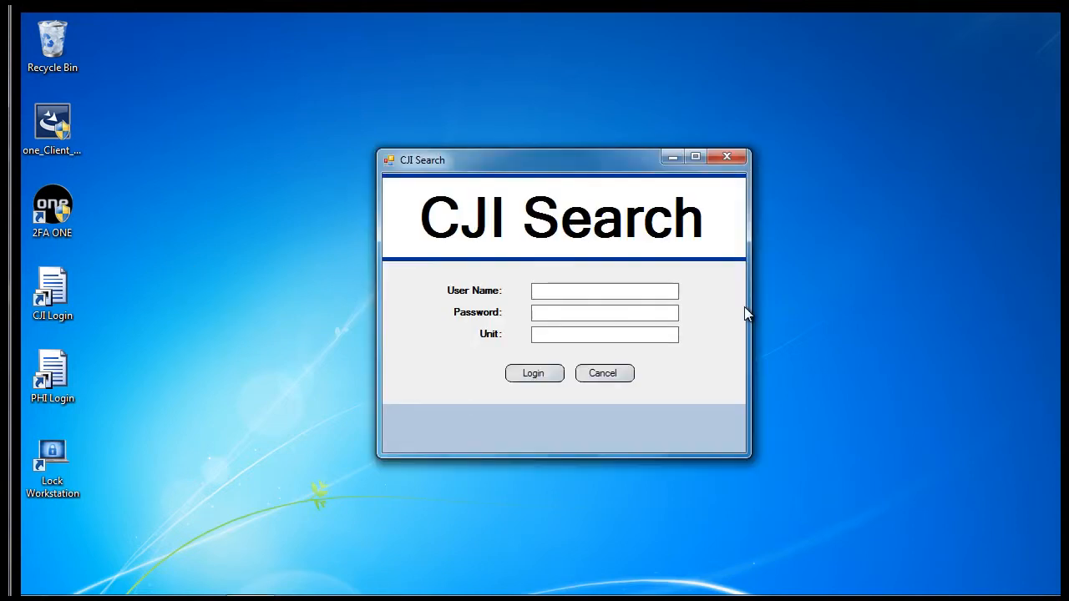
left_click(604, 290)
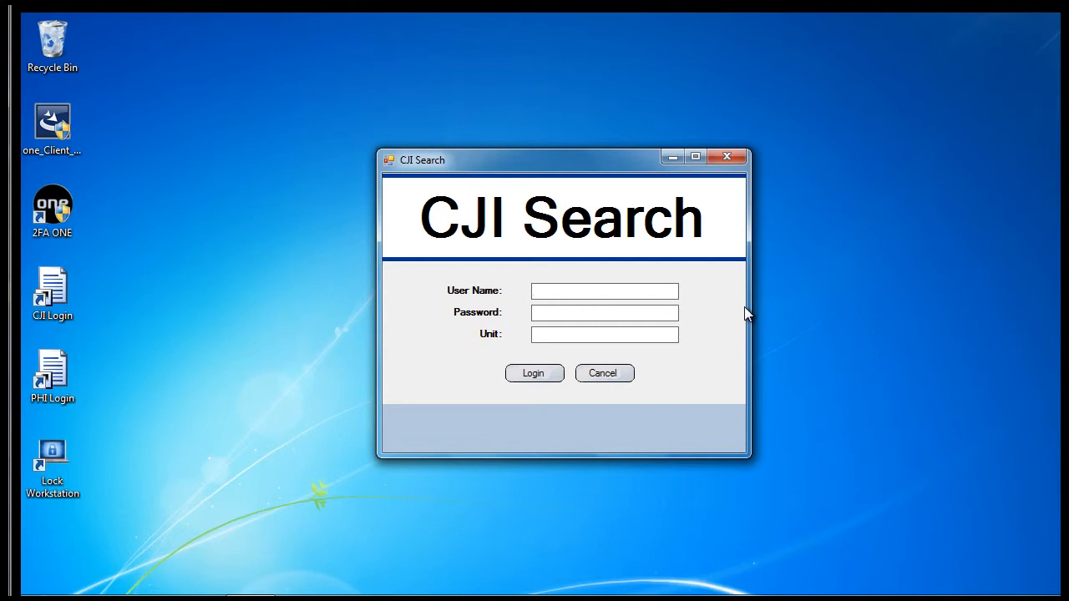
left_click(603, 374)
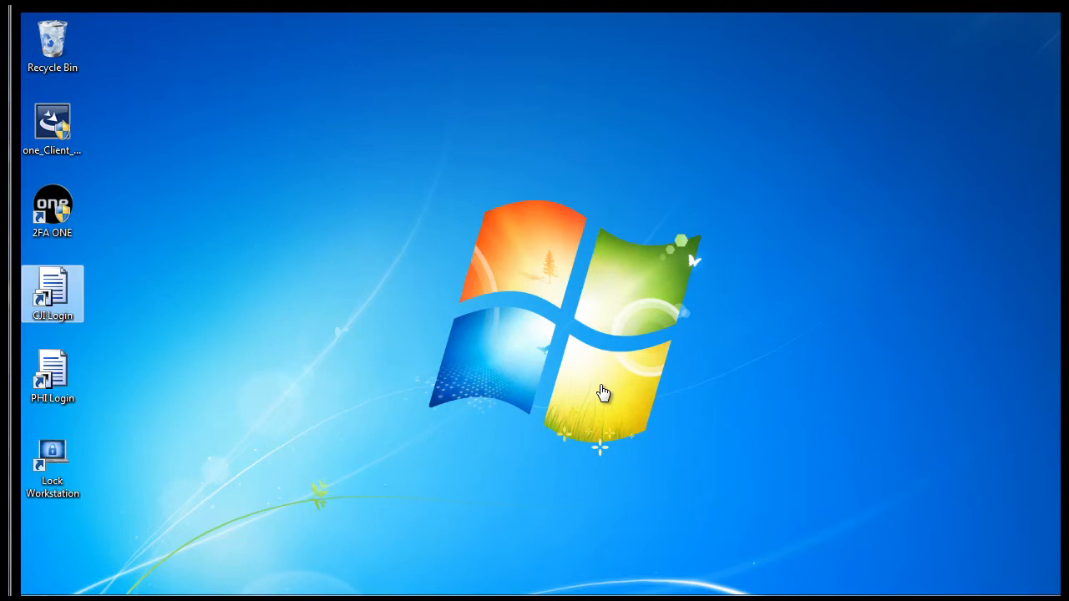
mouse_move(80, 321)
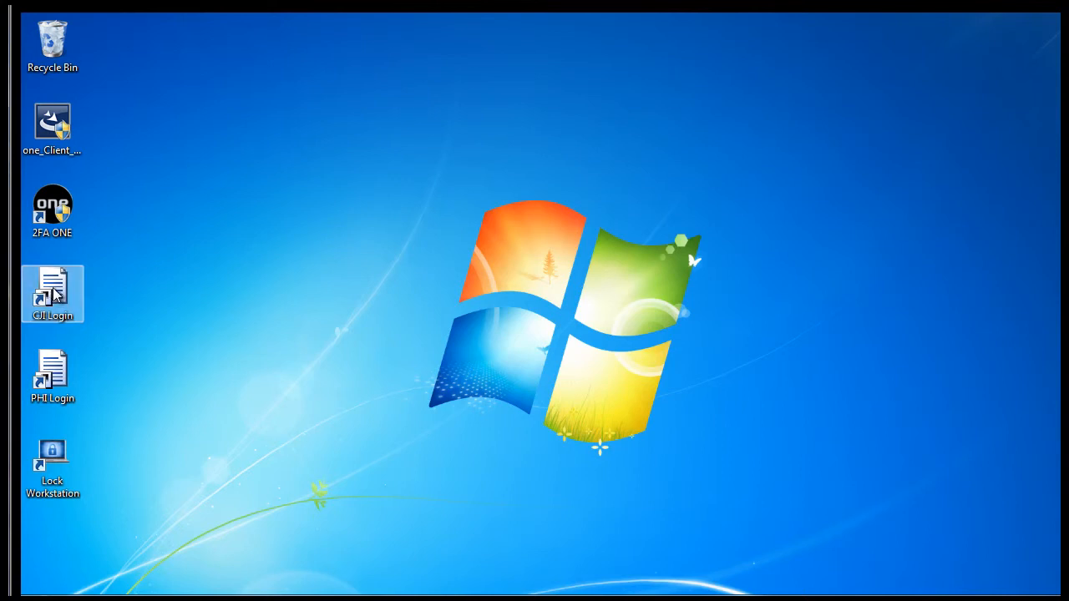
Step: Start CJI Search from the CJI Login desktop shortcut
double_click(52, 294)
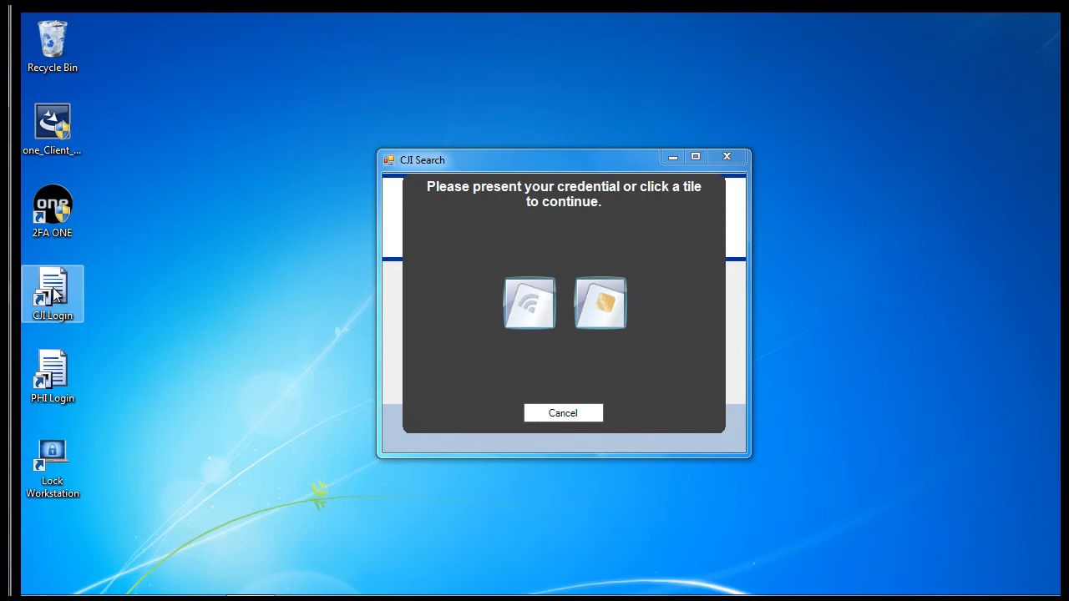
Step: Verify with the contactless card and PIN so the CJI Search login form appears
left_click(528, 304)
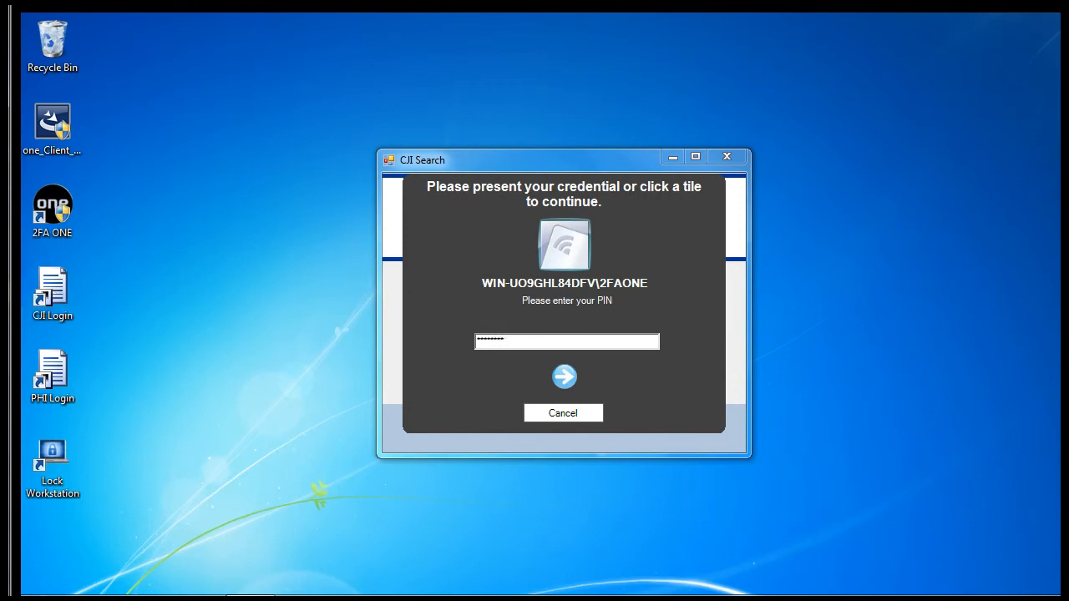
left_click(565, 378)
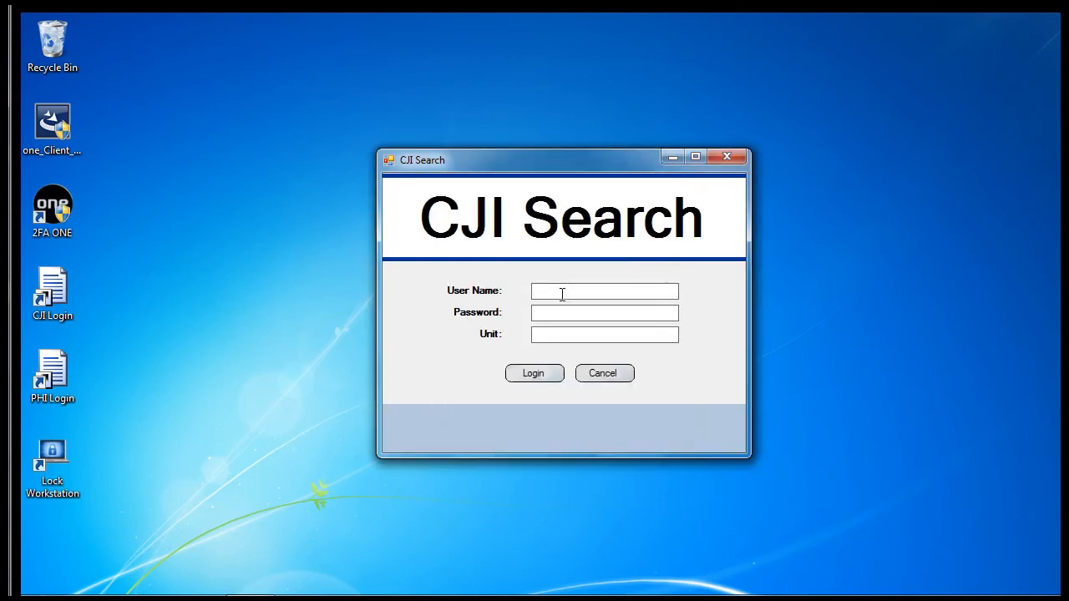